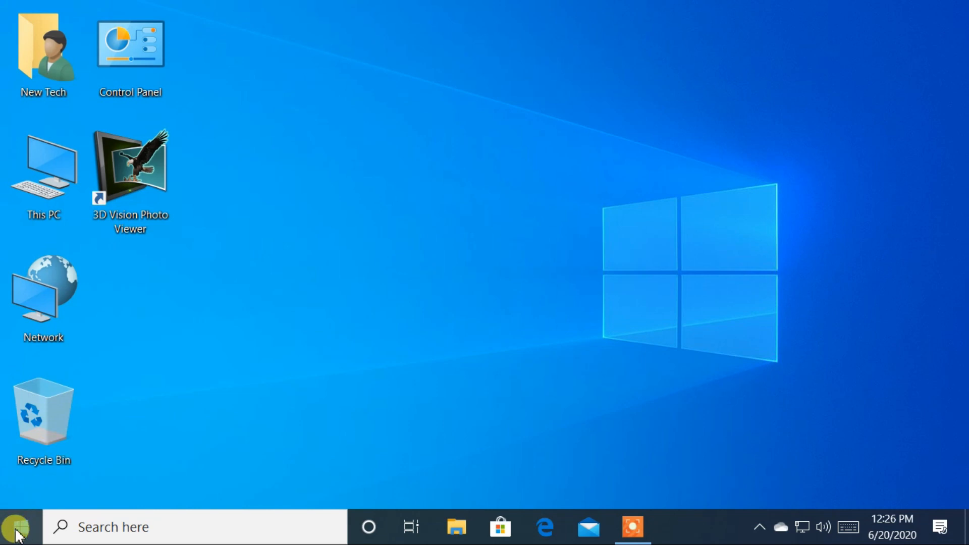
Open the Start menu to show the installed apps list
click(16, 527)
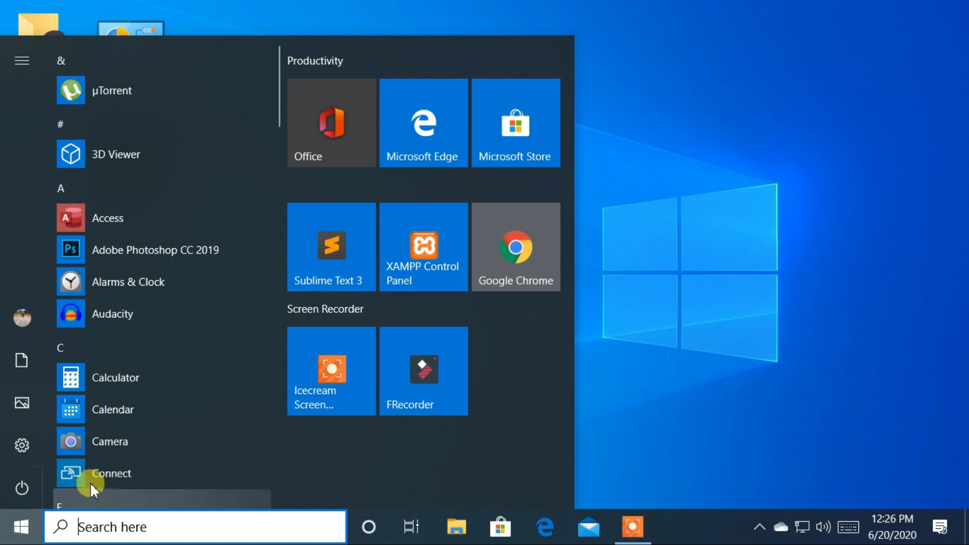
mouse_move(135, 378)
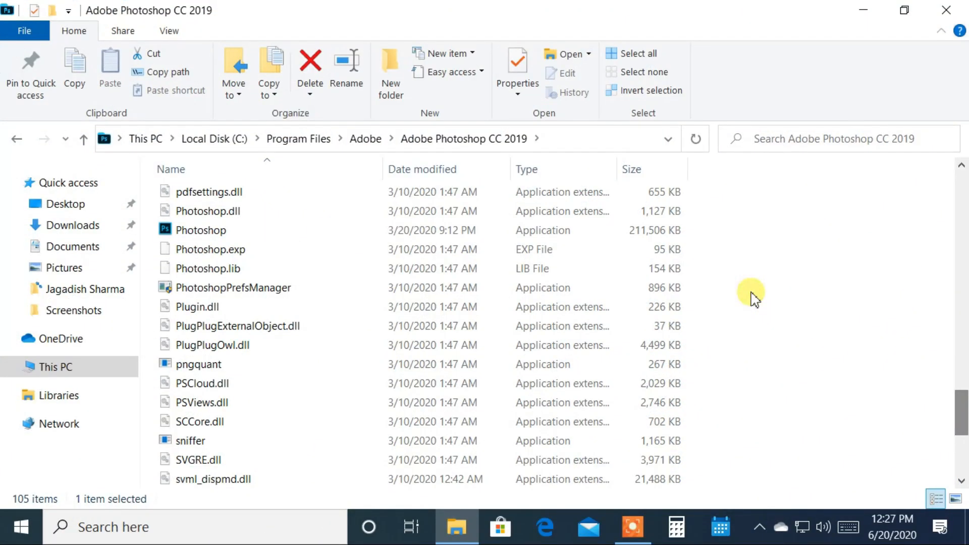
Select Photoshop in the Adobe Photoshop CC 2019 folder and bring up its context menu
click(200, 230)
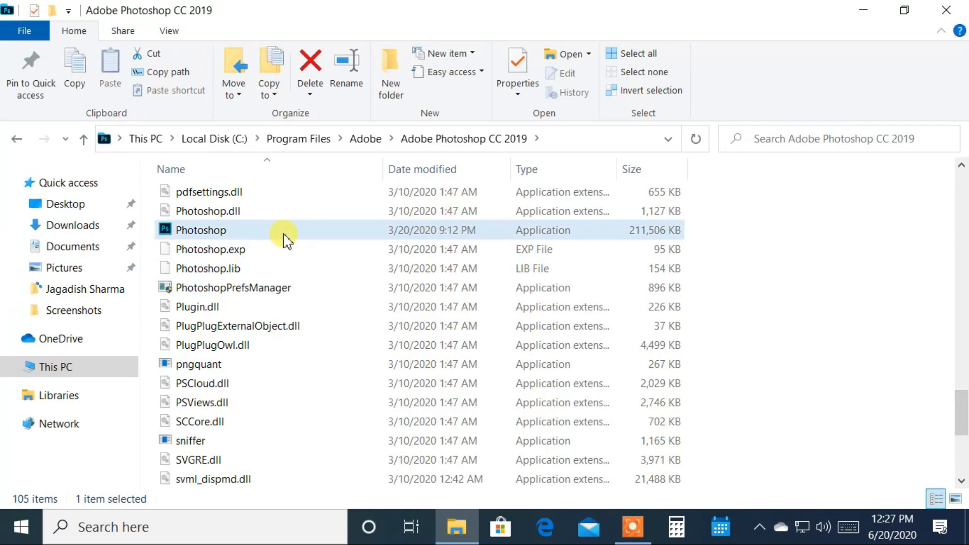
mouse_move(317, 231)
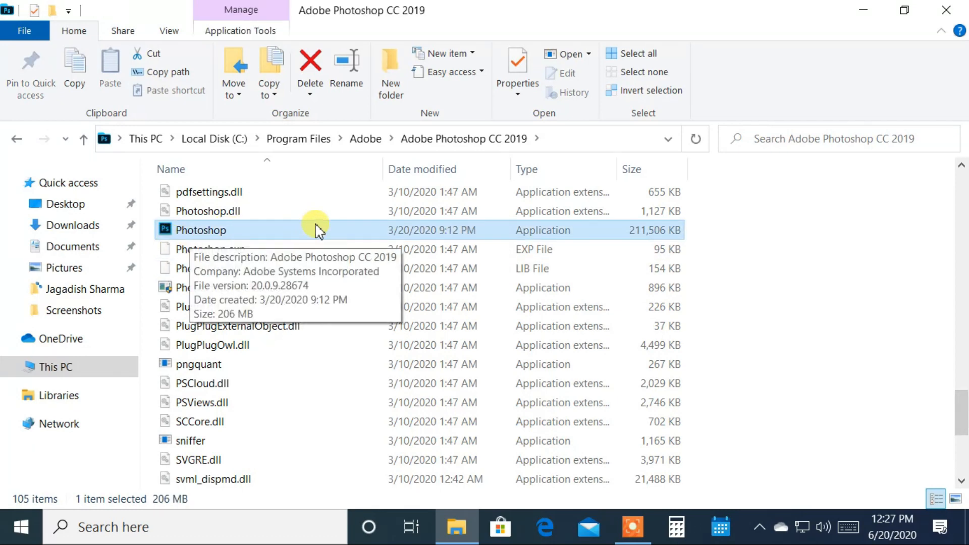
right_click(198, 230)
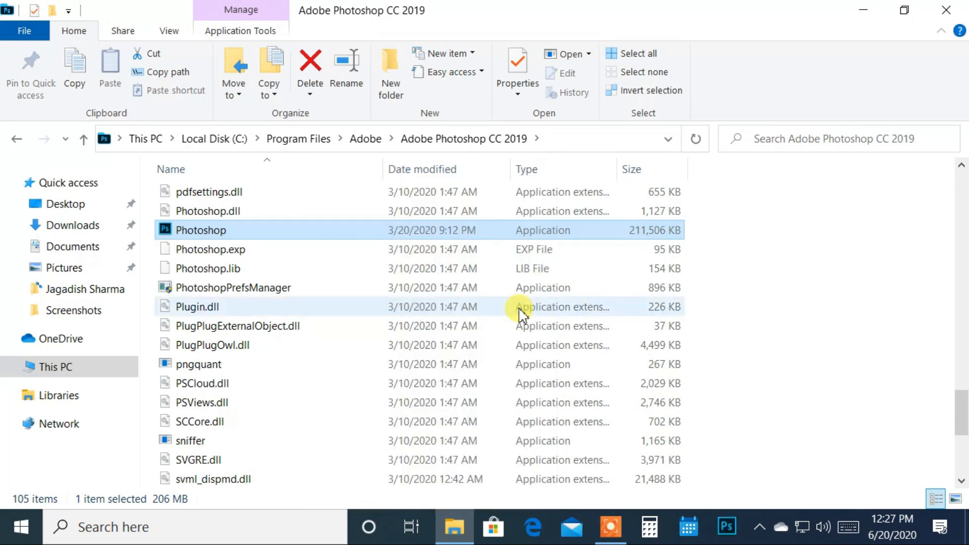
mouse_move(738, 526)
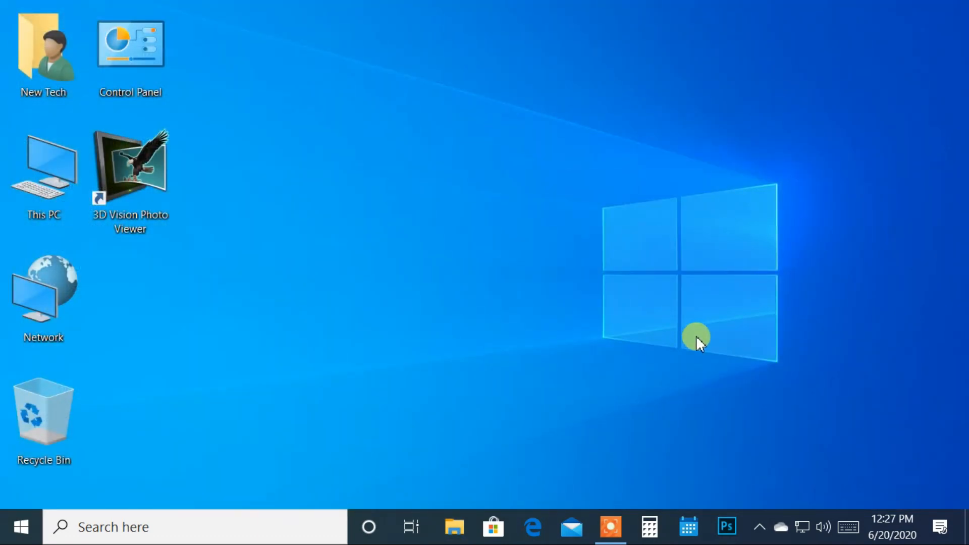
mouse_move(666, 327)
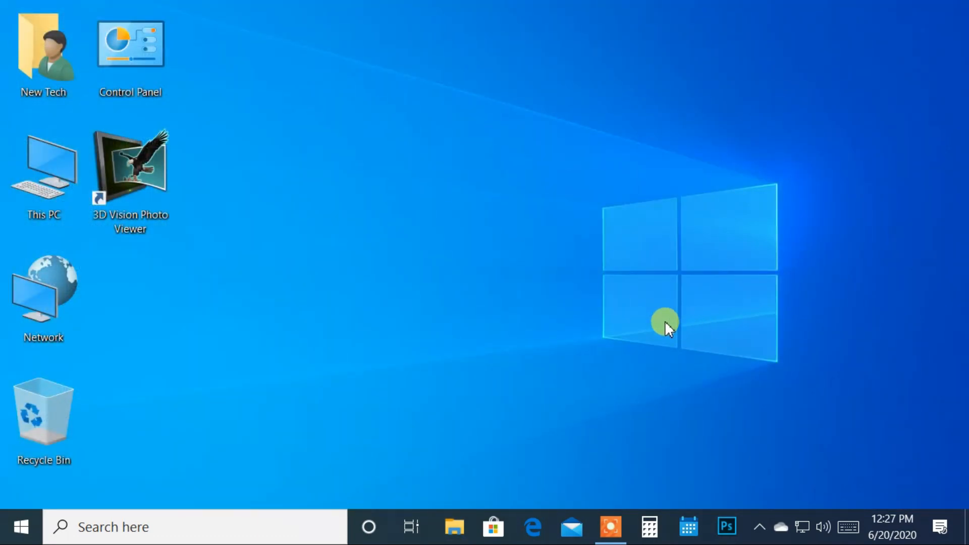